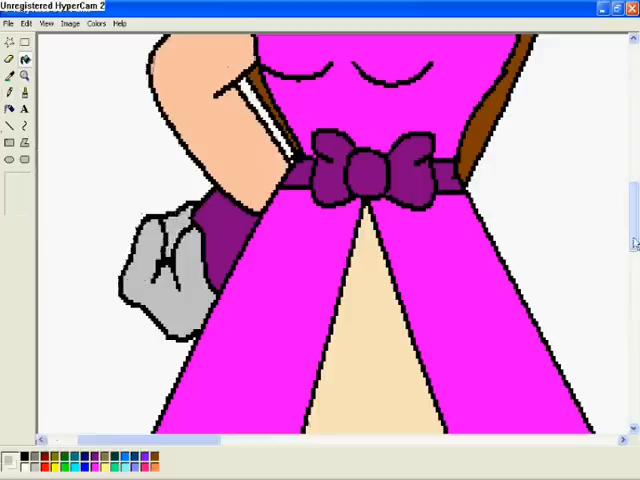
Step: Close the finished princess drawing and scroll the pink 'Thanks For Watching' end card
left_click(8, 24)
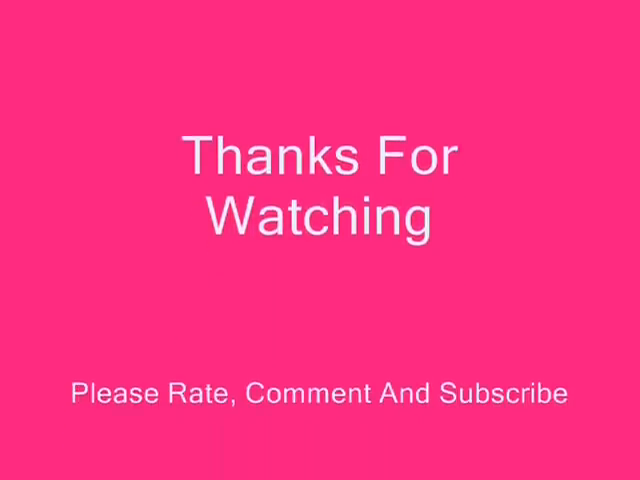
scroll("down", 3)
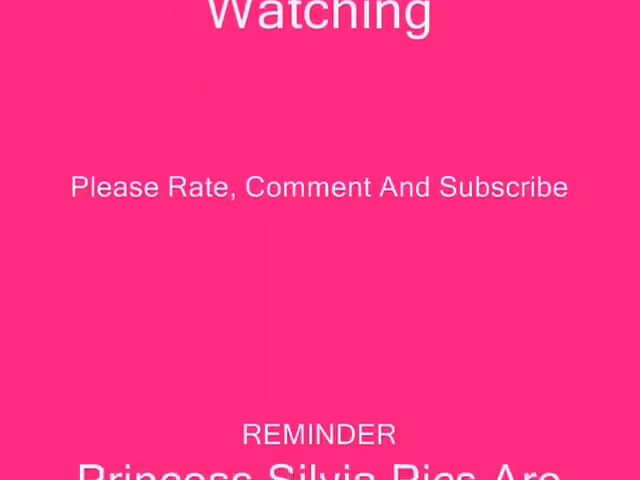